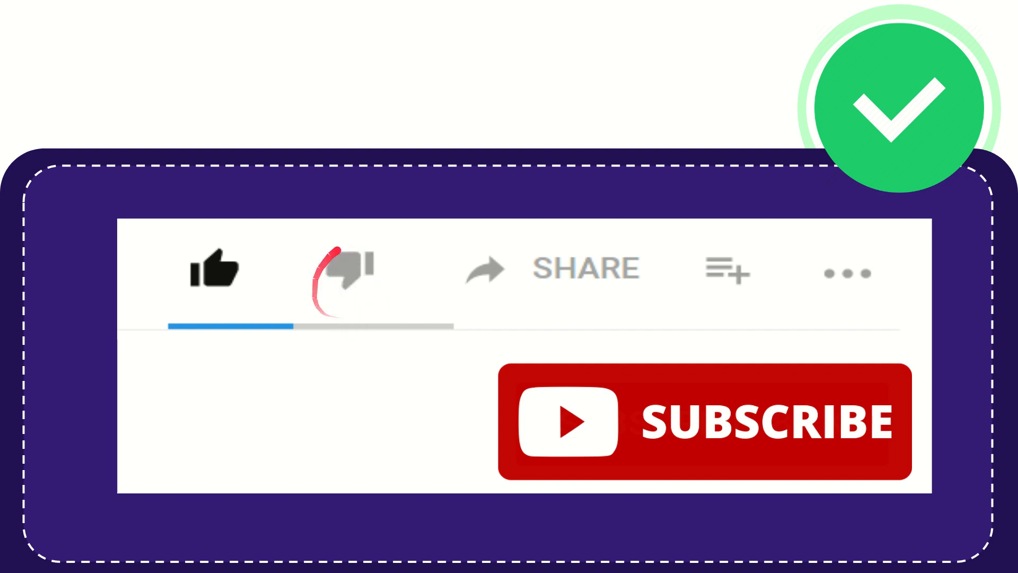
click(344, 269)
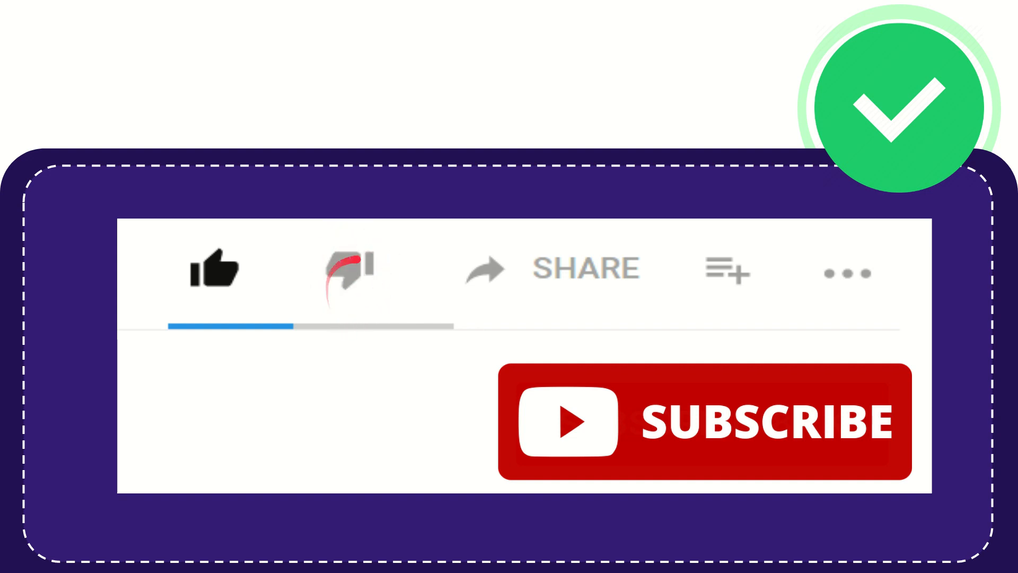
click(347, 269)
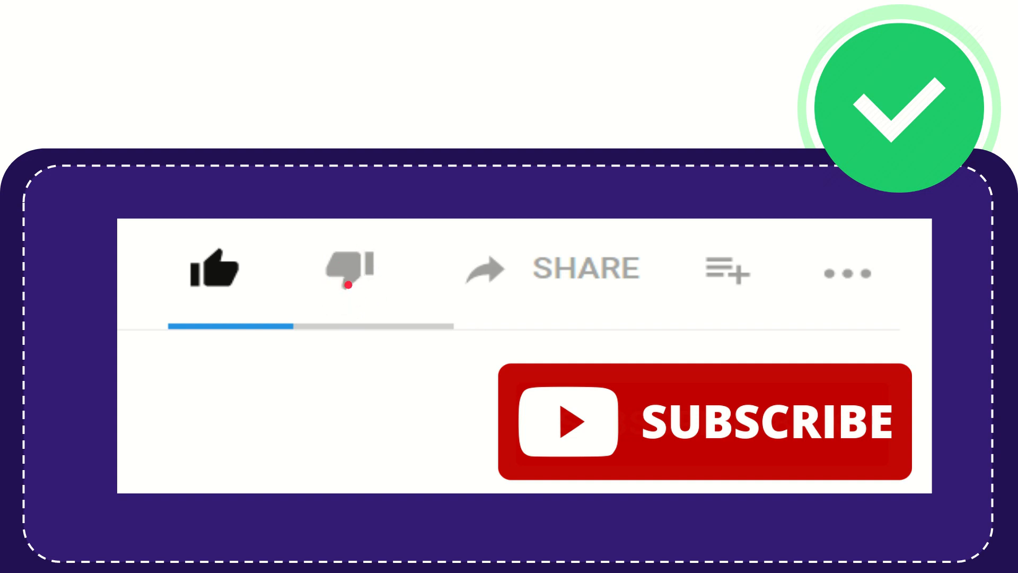